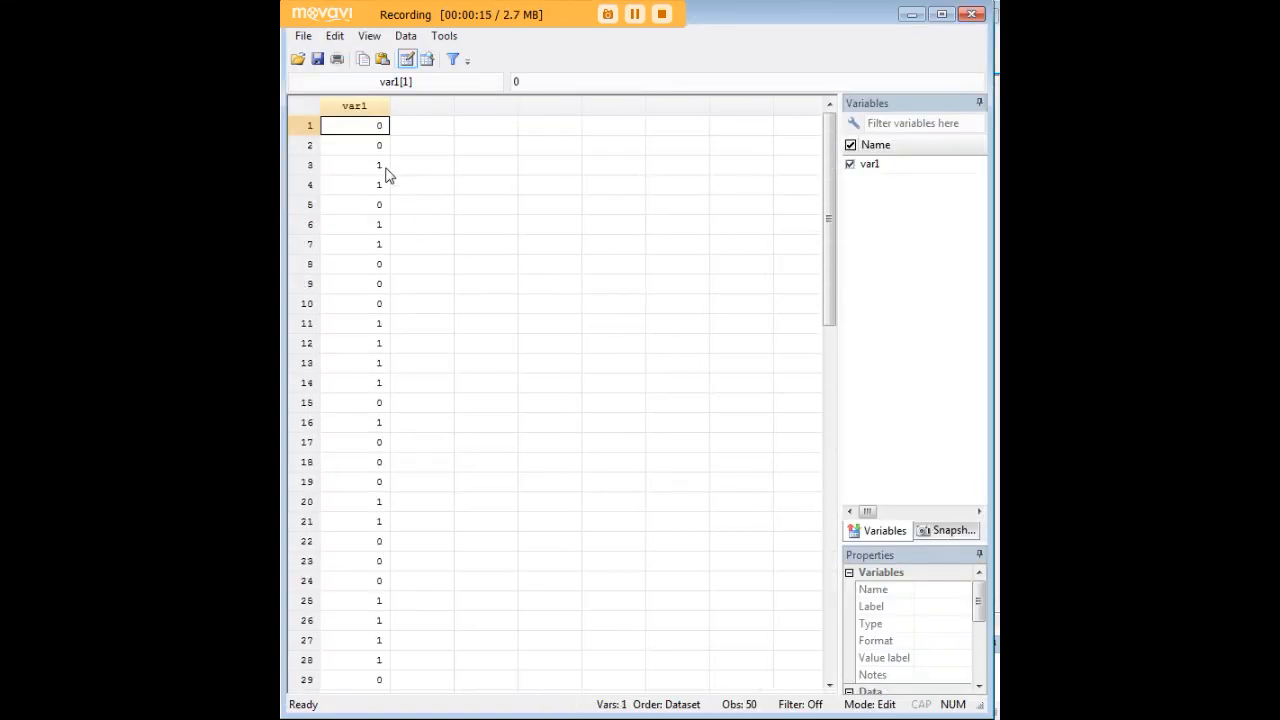
Step: Run prtest var1 = 0.5 to test whether the proportion of ones equals 0.5
{"action": "scroll", "scroll_direction": "down", "scroll_amount": 3}
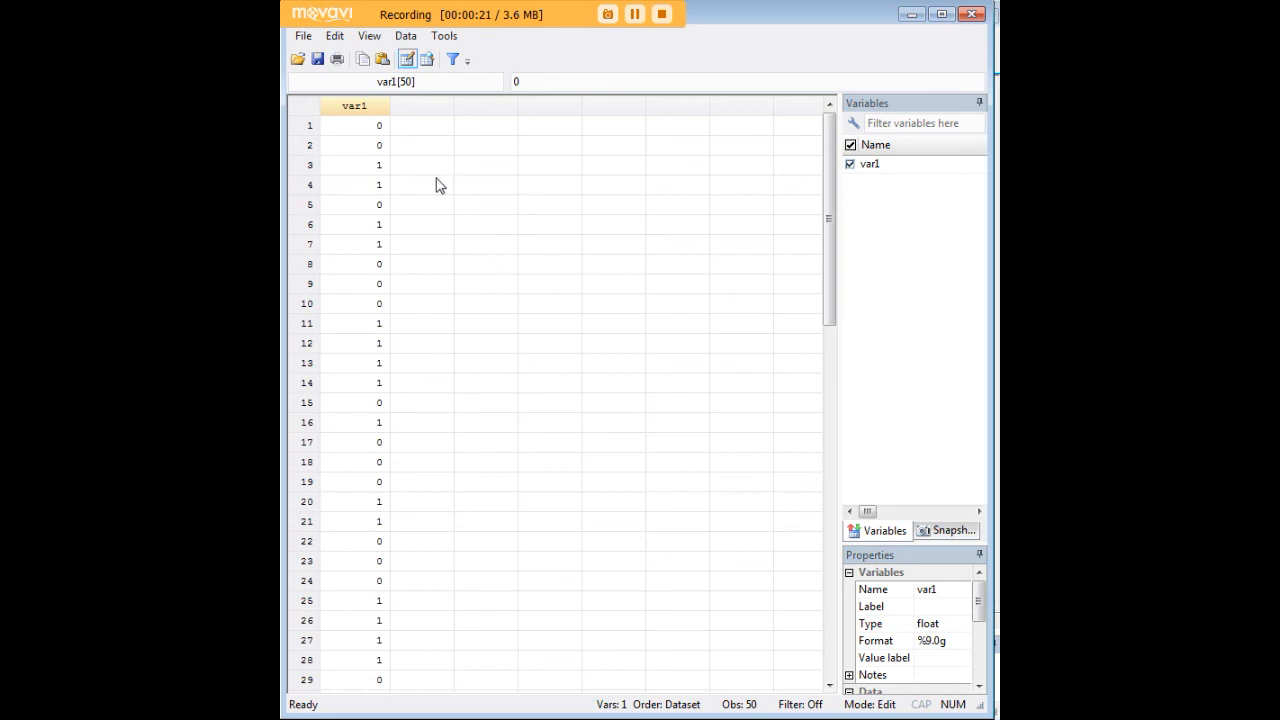
{"action": "left_click", "coordinate": [354, 184]}
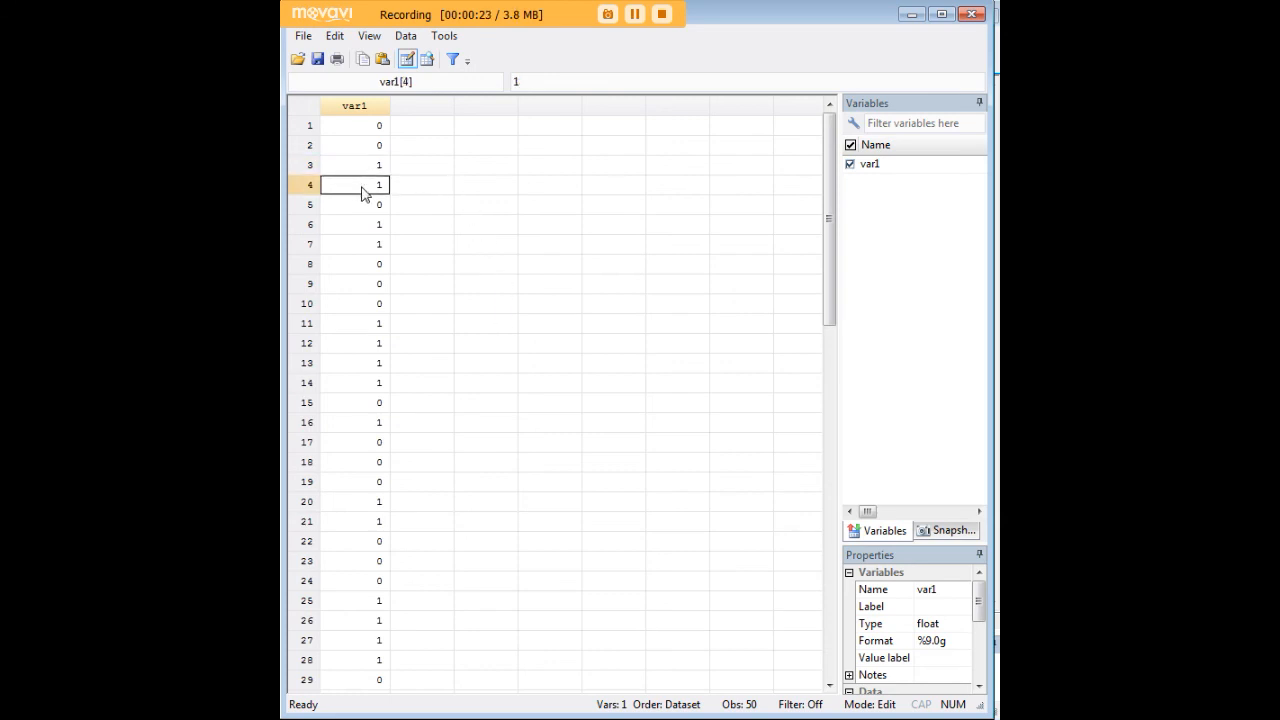
{"action": "left_click", "coordinate": [354, 144]}
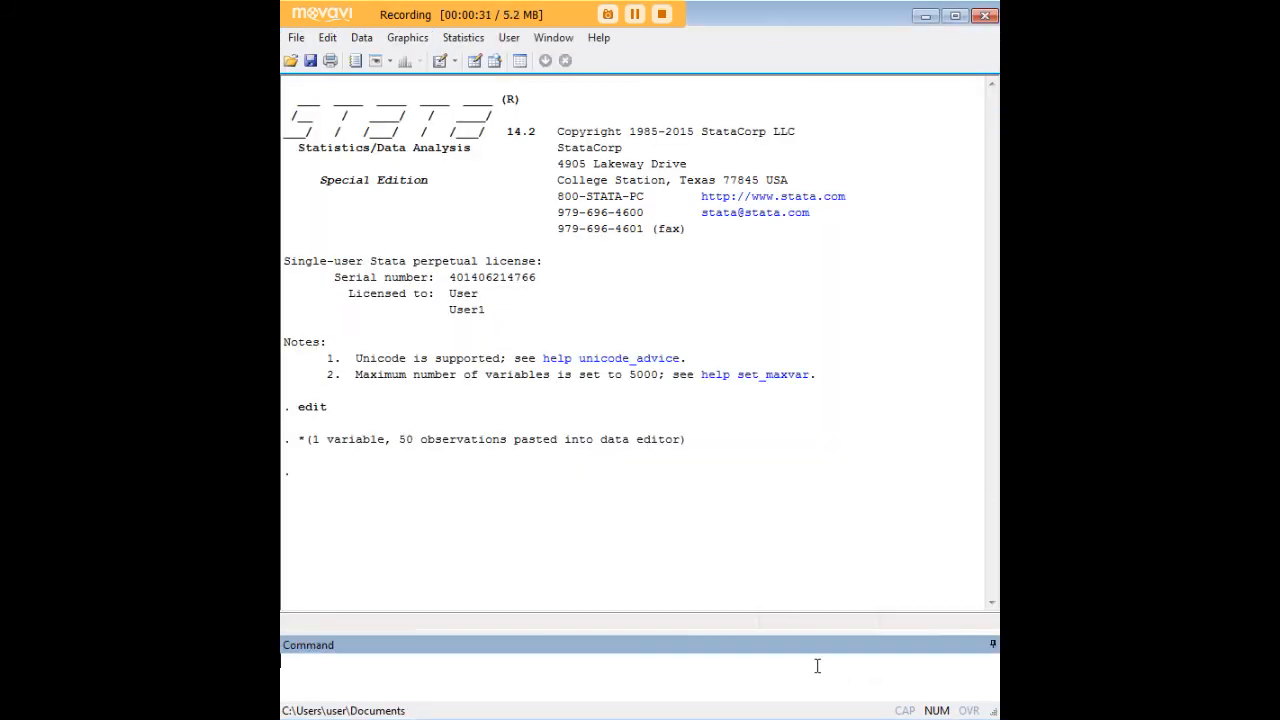
{"action": "type", "text": "prtest var1 = 0.5"}
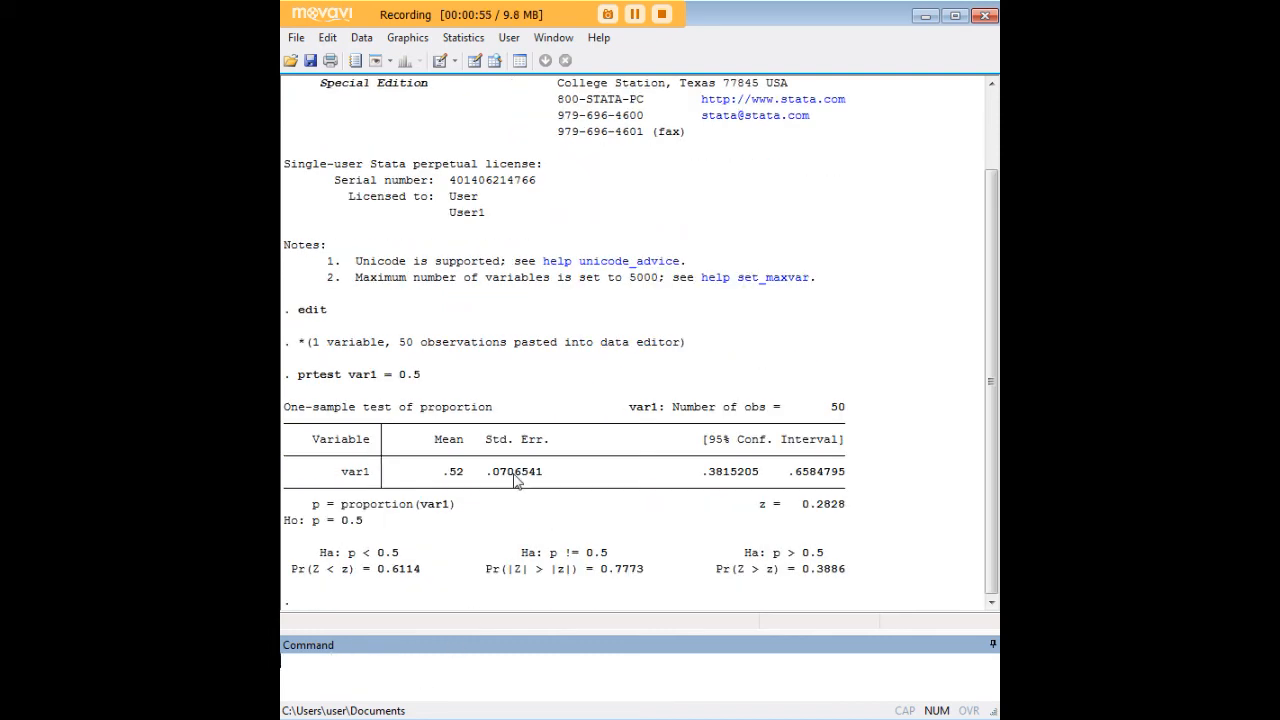
{"action": "double_click", "coordinate": [448, 472]}
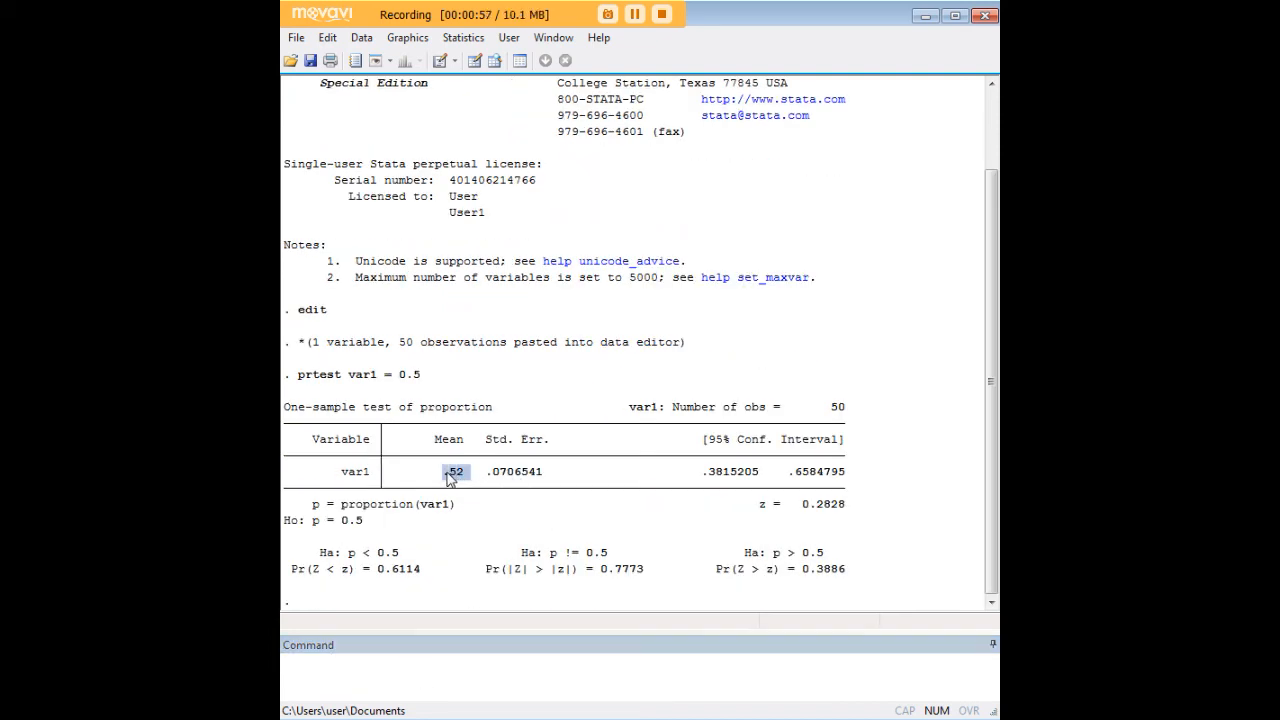
{"action": "mouse_move", "coordinate": [470, 482]}
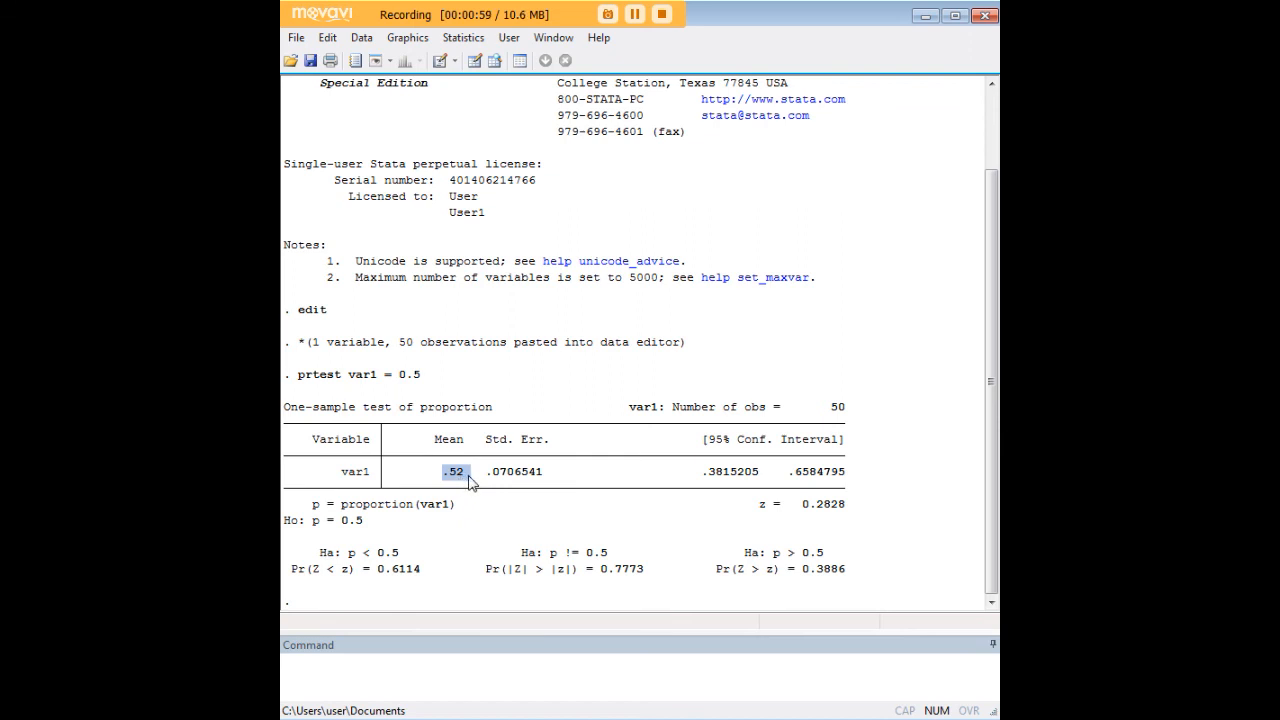
{"action": "mouse_move", "coordinate": [458, 484]}
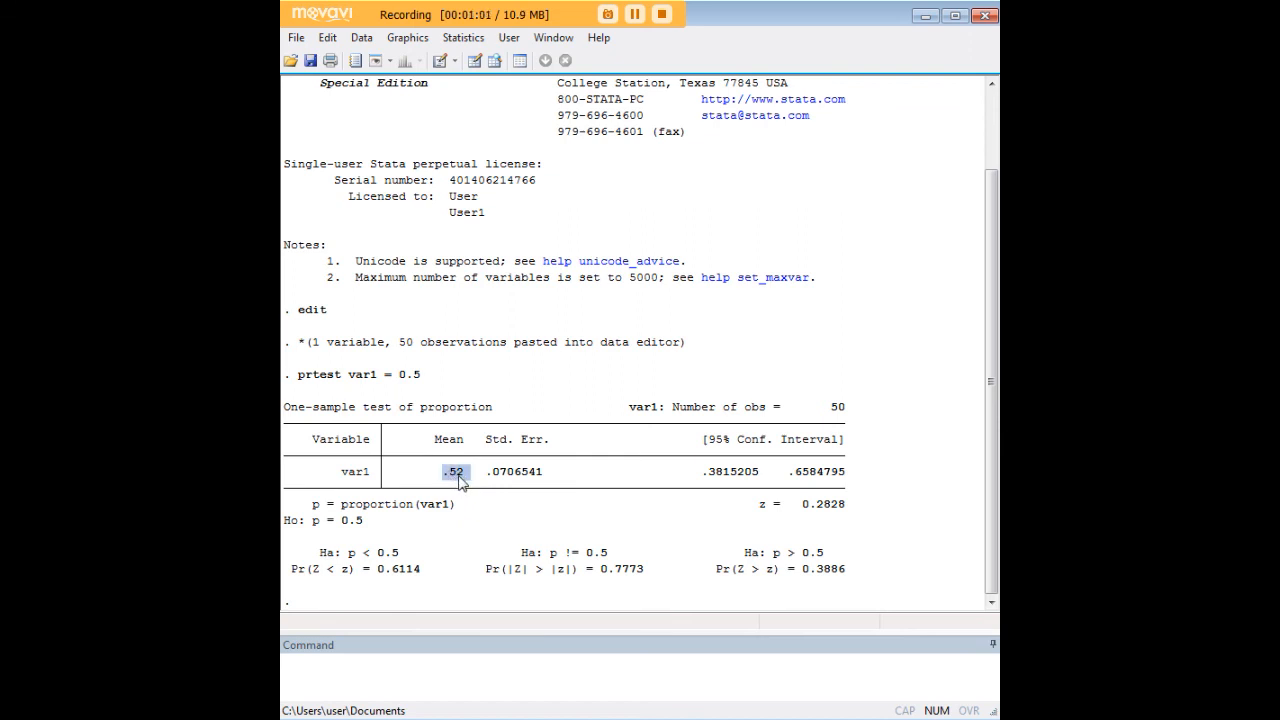
{"action": "mouse_move", "coordinate": [492, 484]}
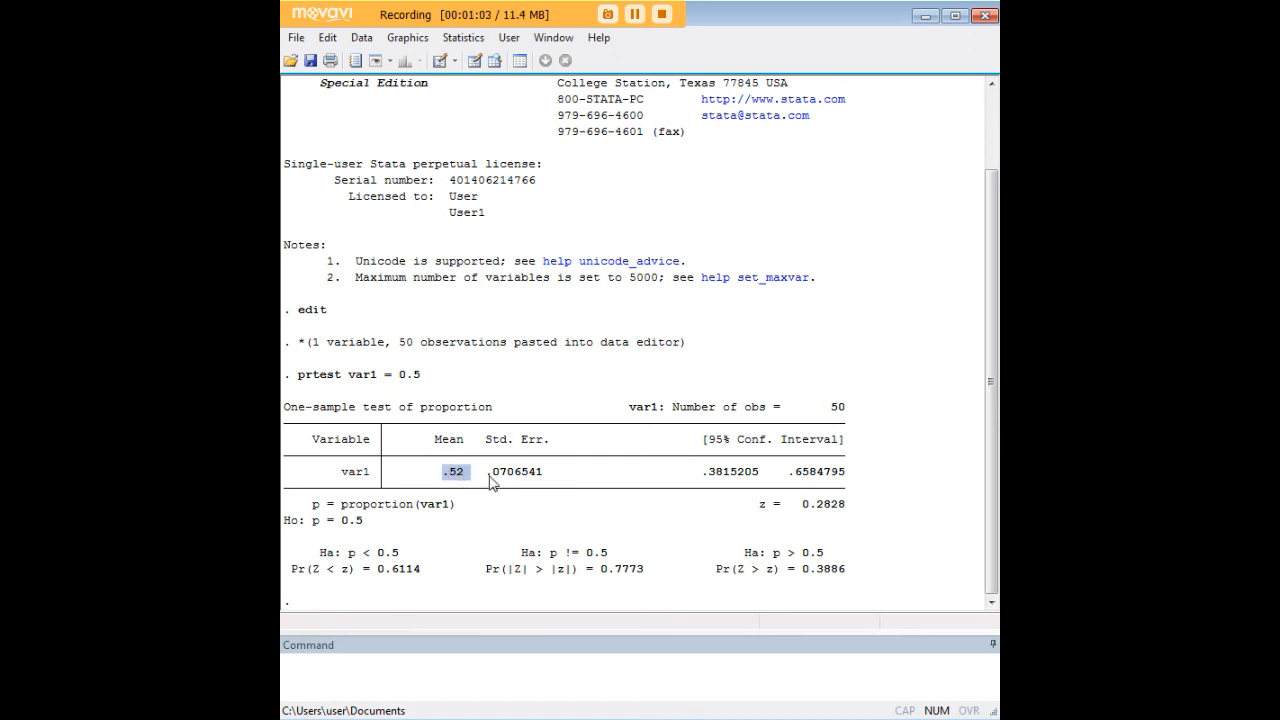
{"action": "mouse_move", "coordinate": [472, 492]}
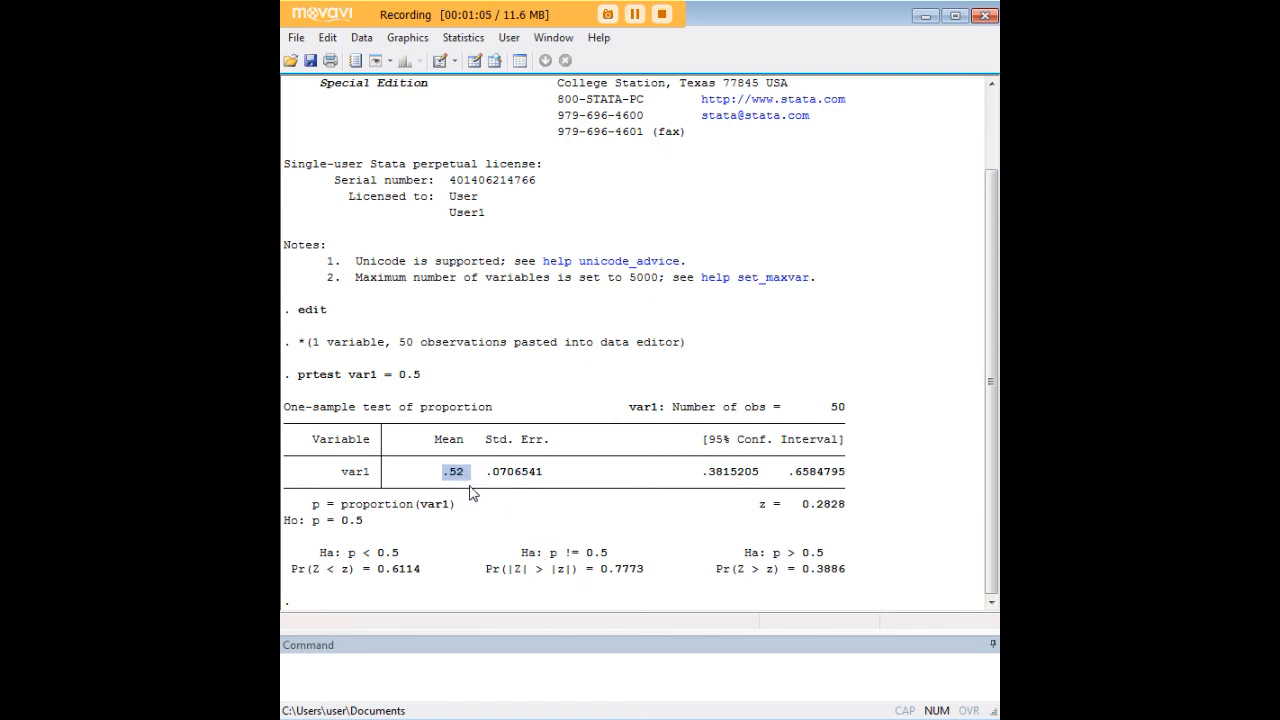
{"action": "mouse_move", "coordinate": [416, 396]}
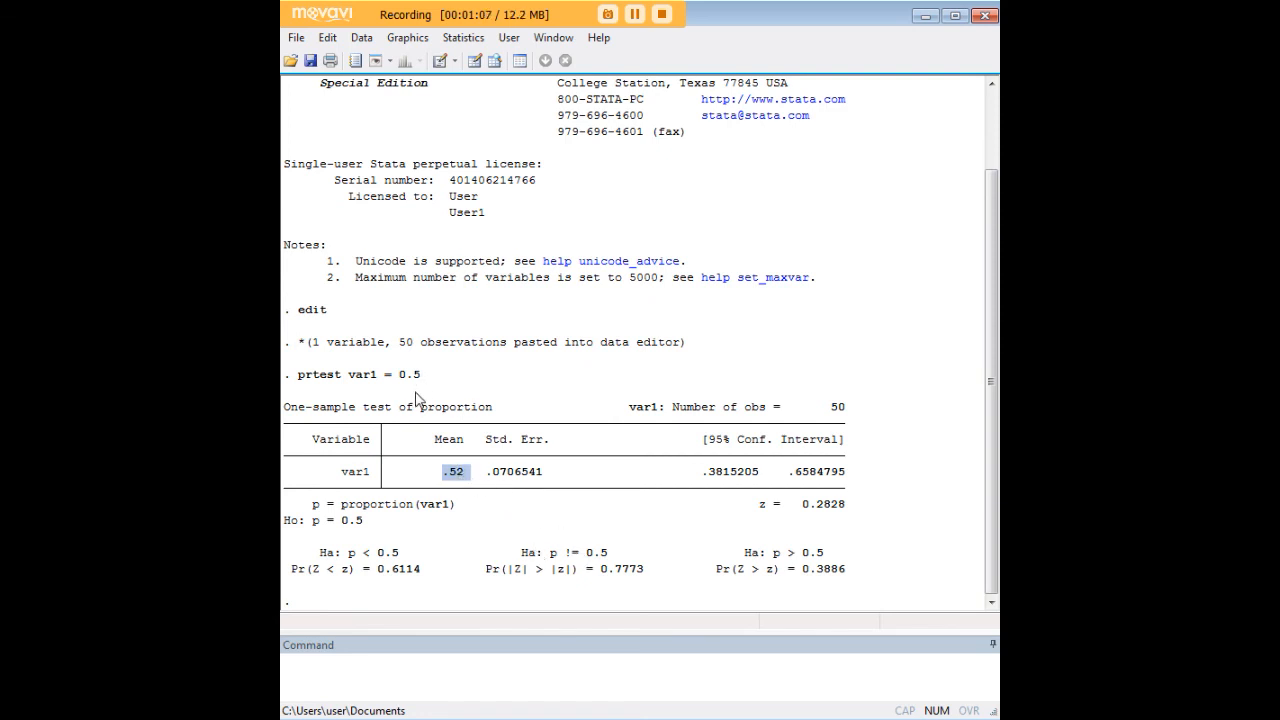
{"action": "double_click", "coordinate": [408, 374]}
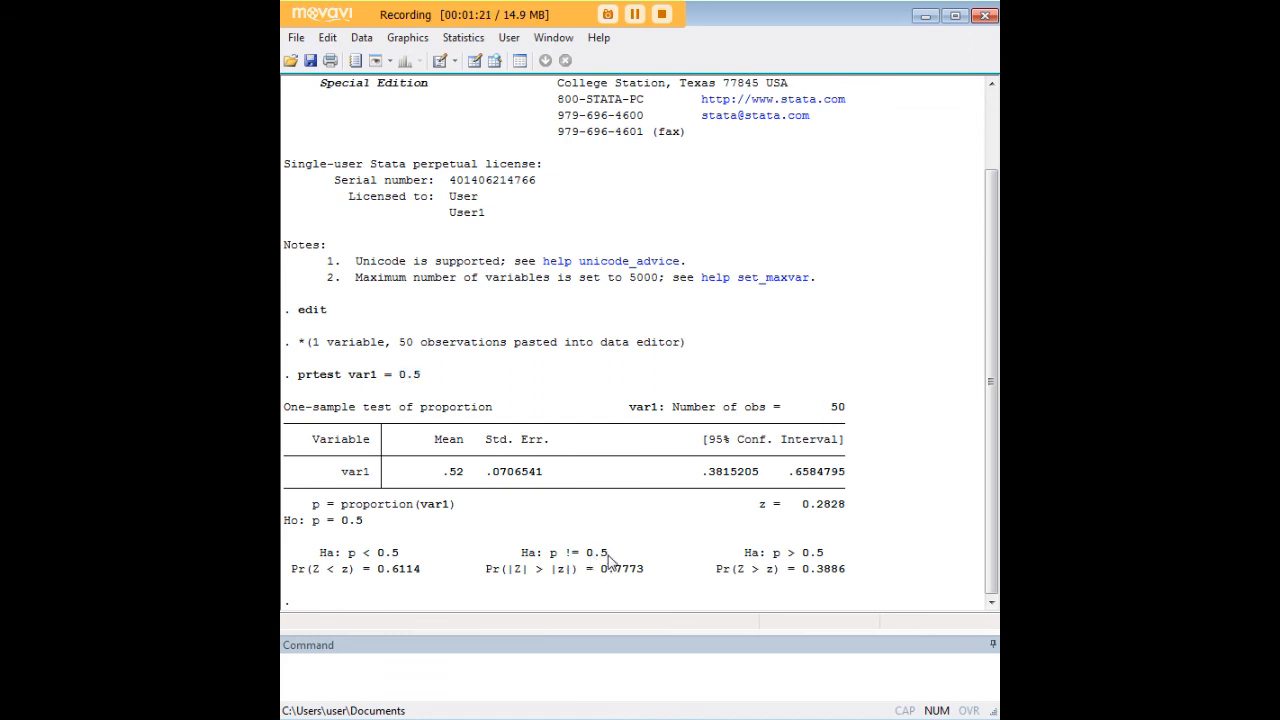
{"action": "double_click", "coordinate": [598, 552]}
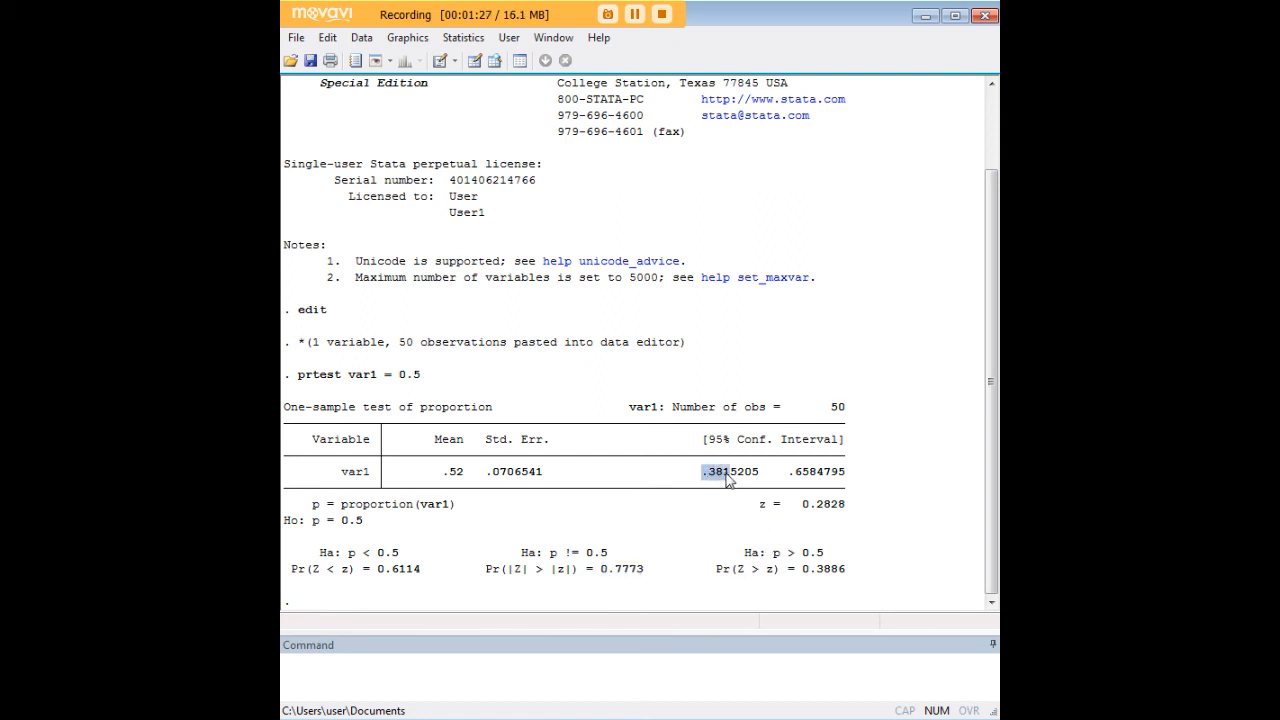
{"action": "left_click_drag", "start_coordinate": [704, 472], "coordinate": [844, 472]}
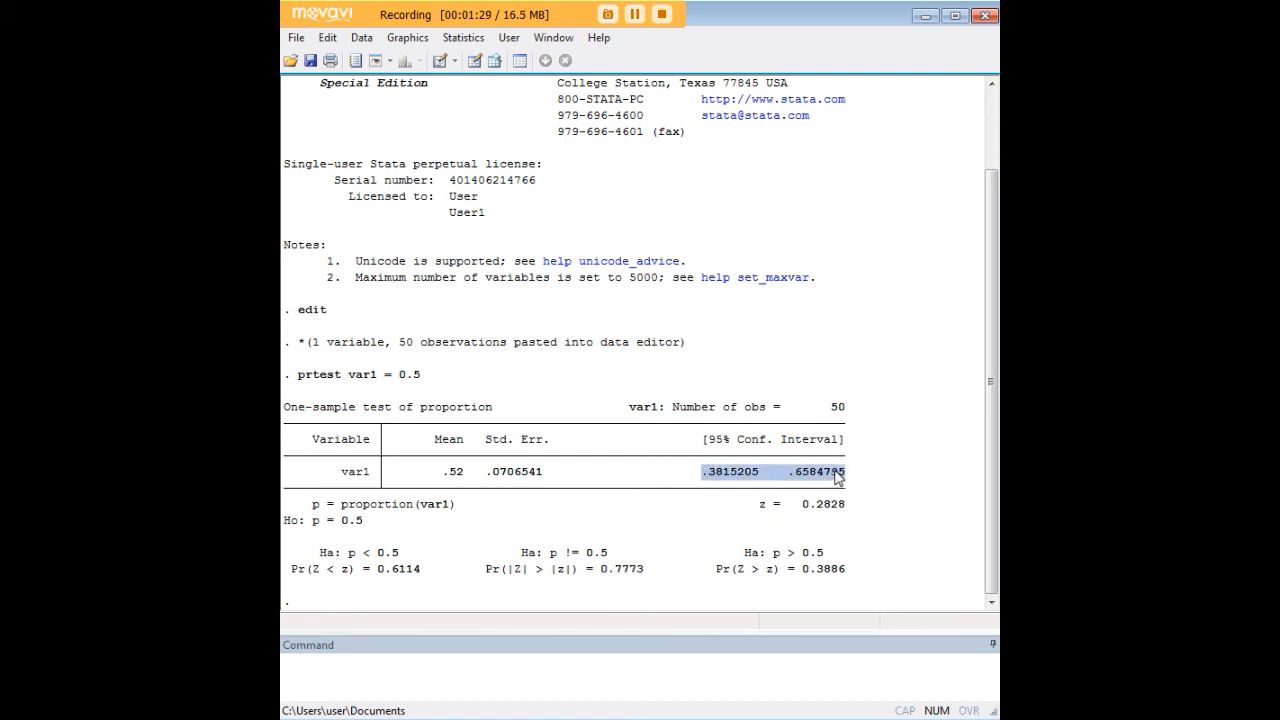
{"action": "mouse_move", "coordinate": [808, 446]}
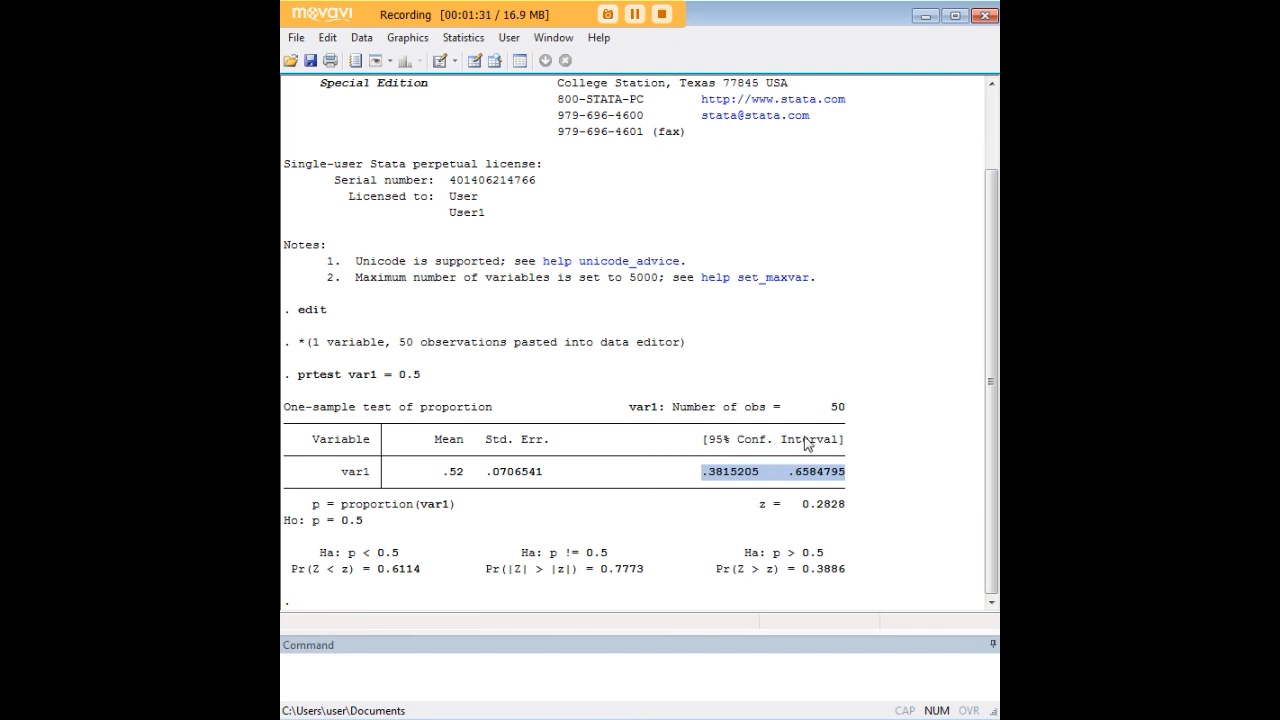
{"action": "mouse_move", "coordinate": [462, 480]}
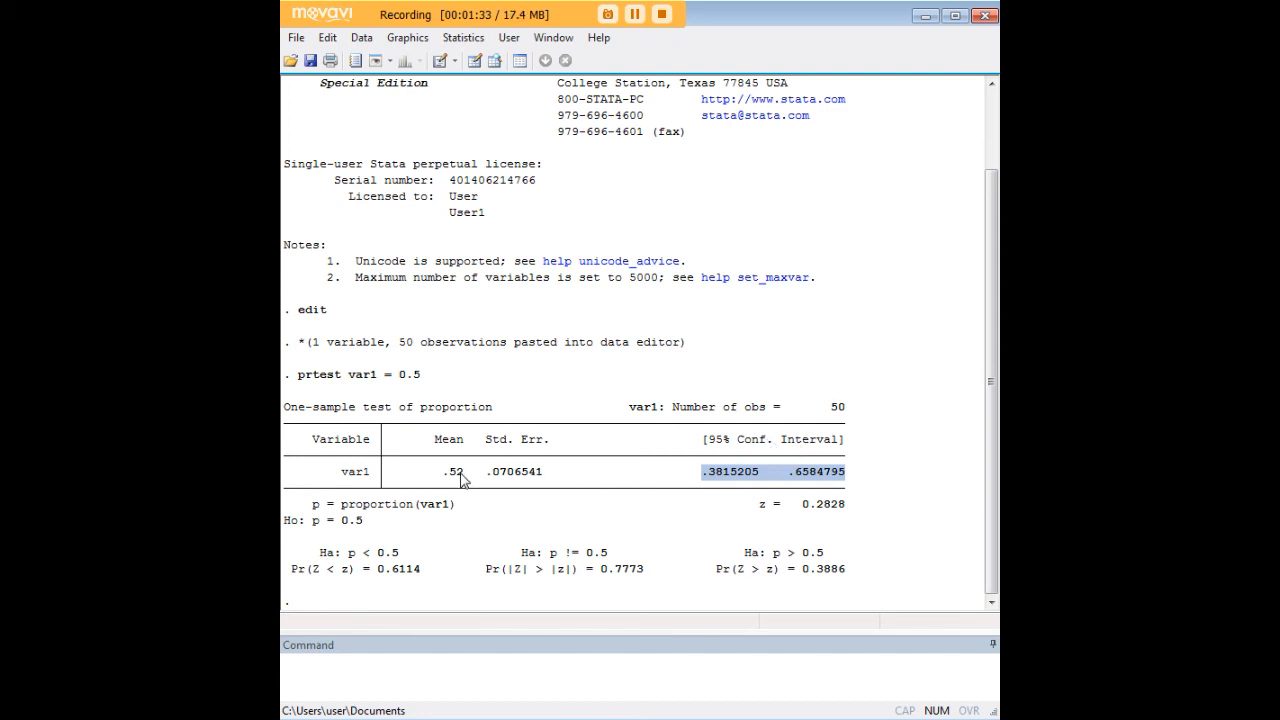
{"action": "mouse_move", "coordinate": [592, 540]}
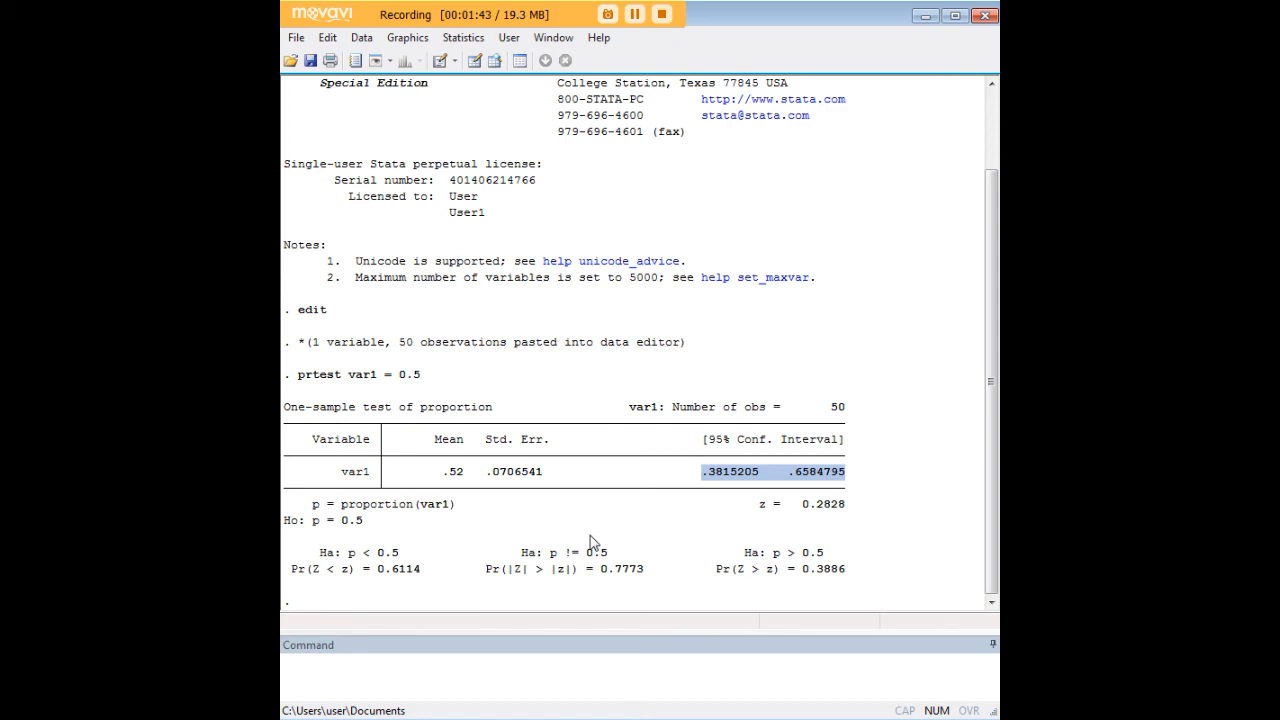
{"action": "mouse_move", "coordinate": [628, 480]}
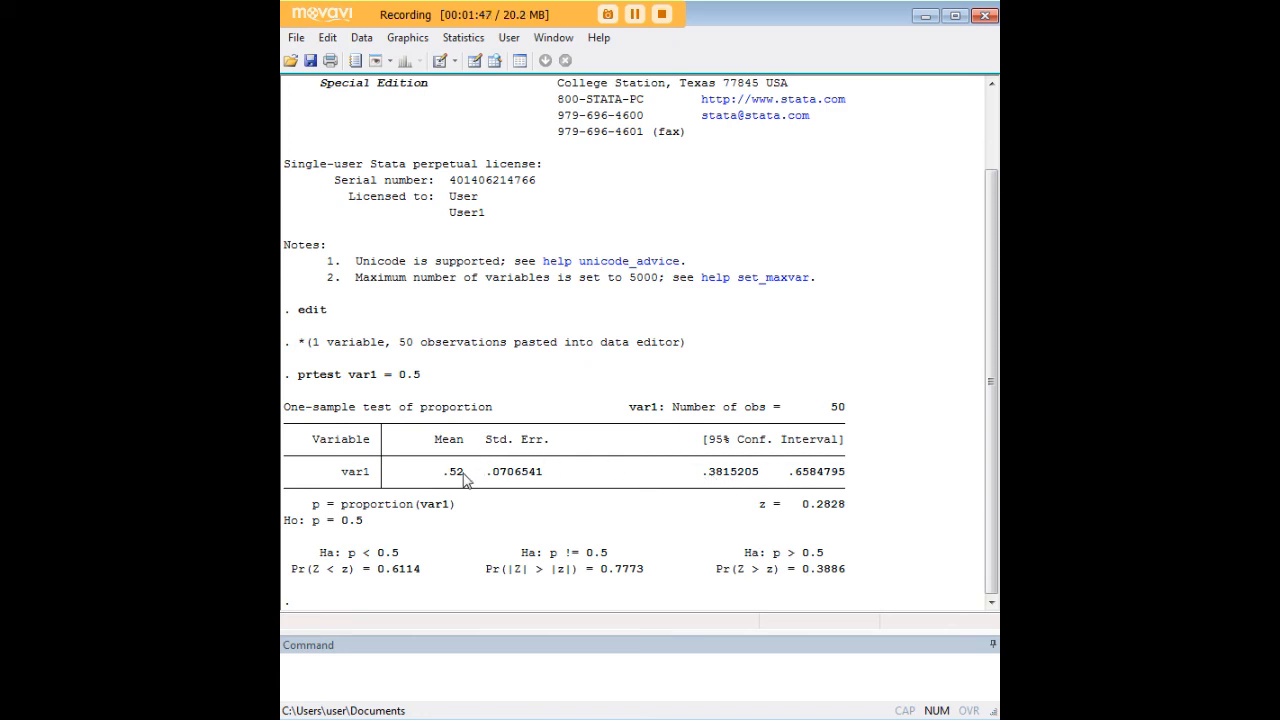
{"action": "mouse_move", "coordinate": [360, 560]}
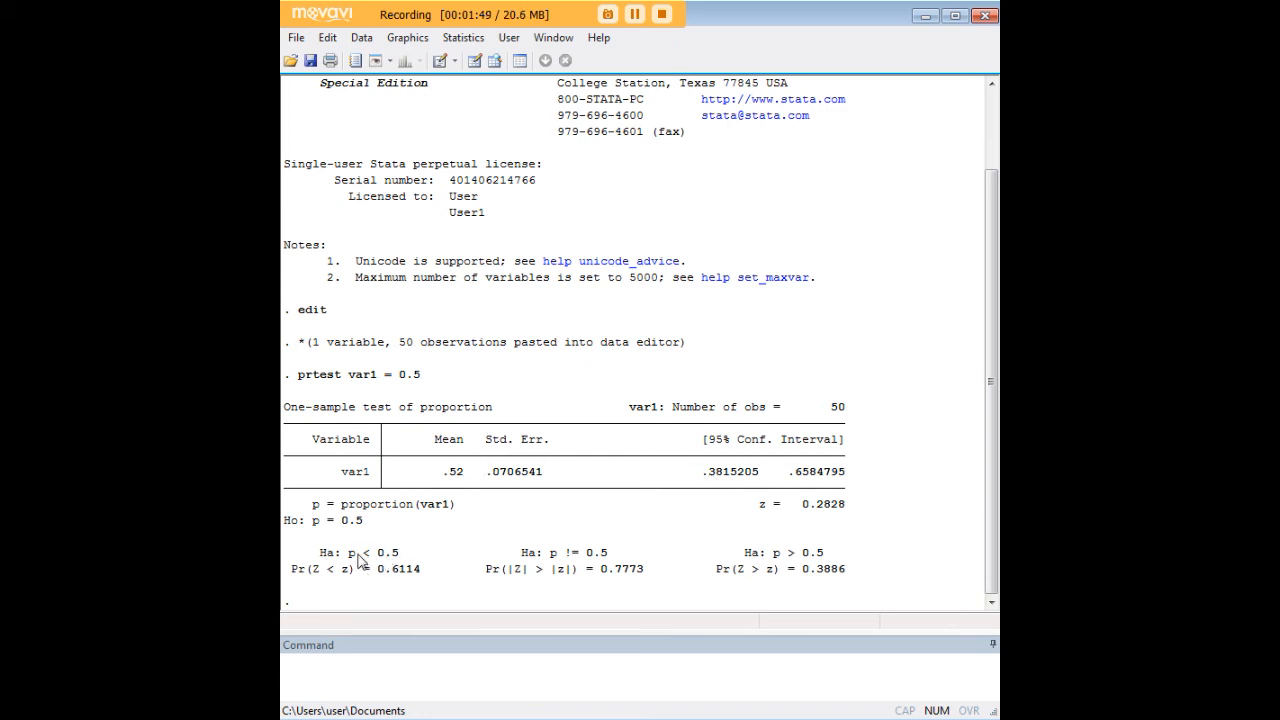
{"action": "double_click", "coordinate": [352, 552]}
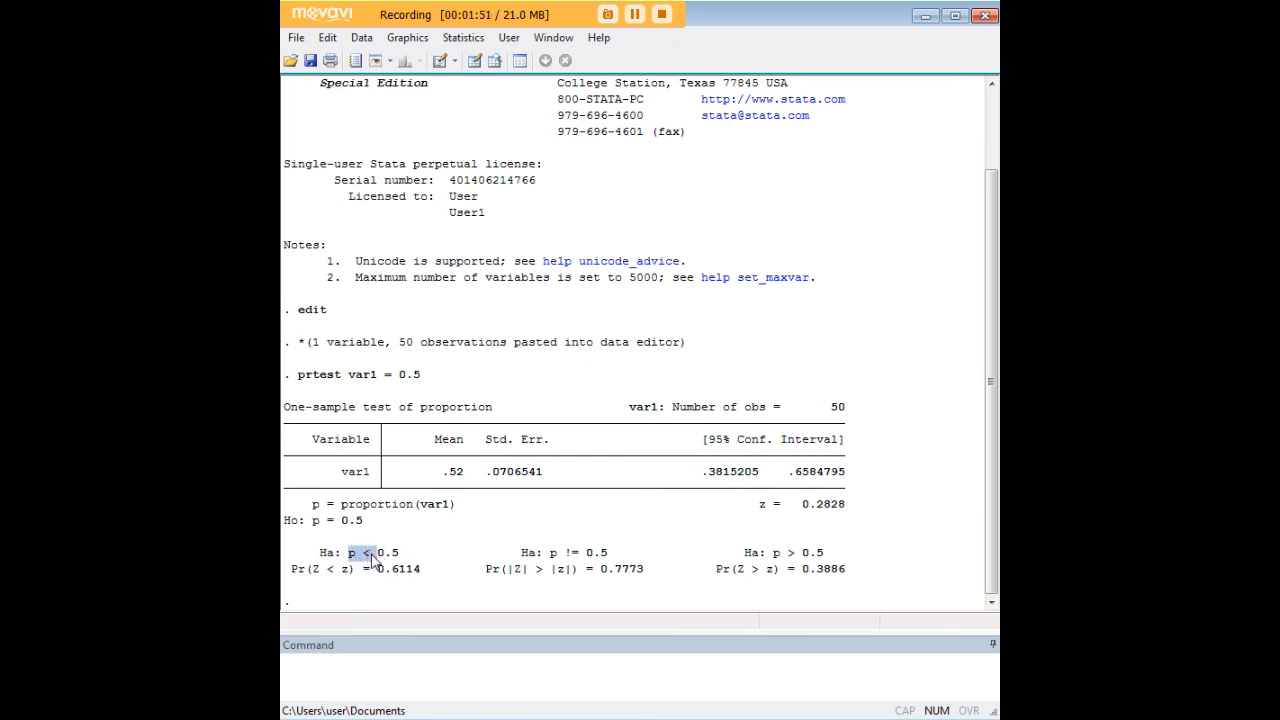
{"action": "left_click_drag", "start_coordinate": [352, 552], "coordinate": [398, 552]}
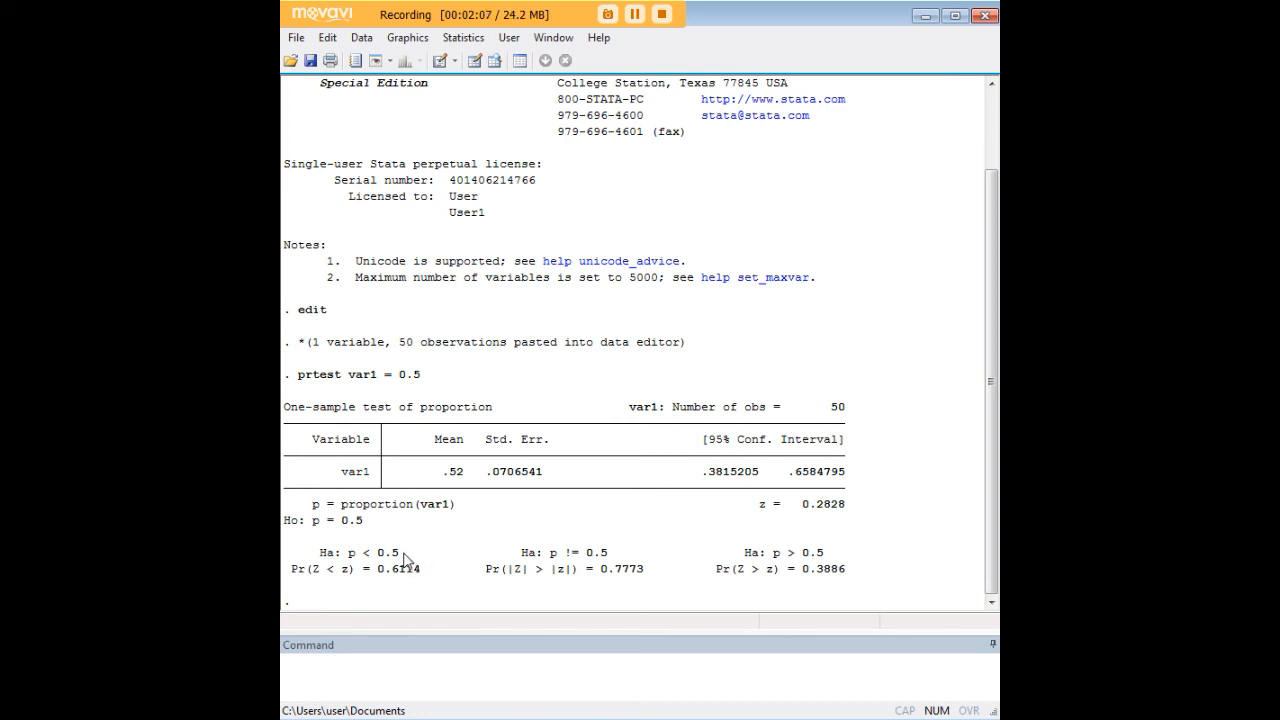
{"action": "double_click", "coordinate": [376, 552]}
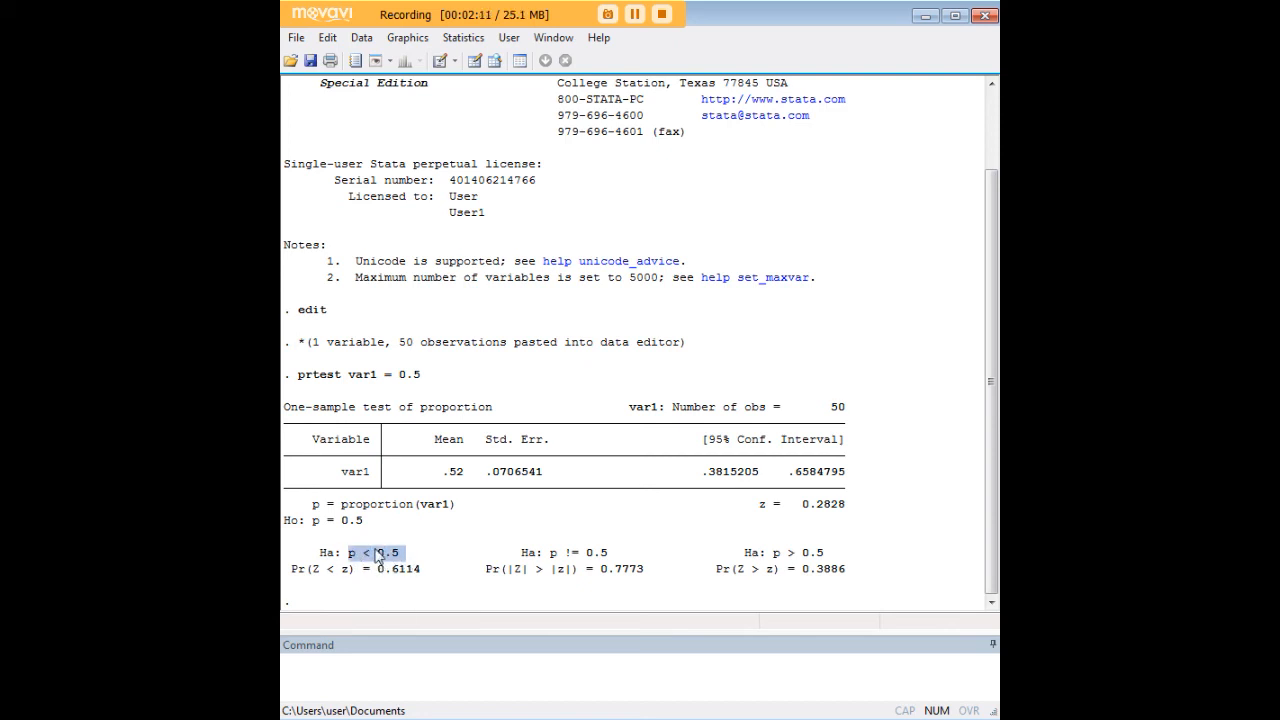
{"action": "left_click", "coordinate": [364, 560]}
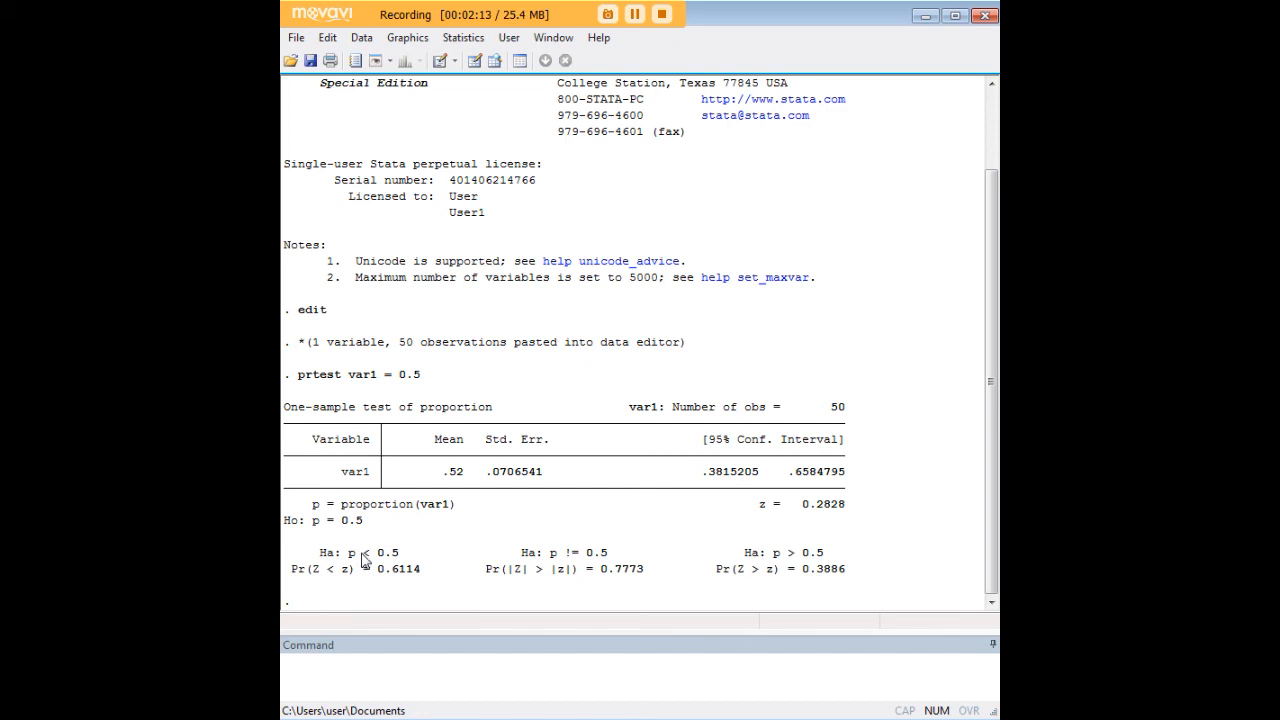
{"action": "mouse_move", "coordinate": [462, 476]}
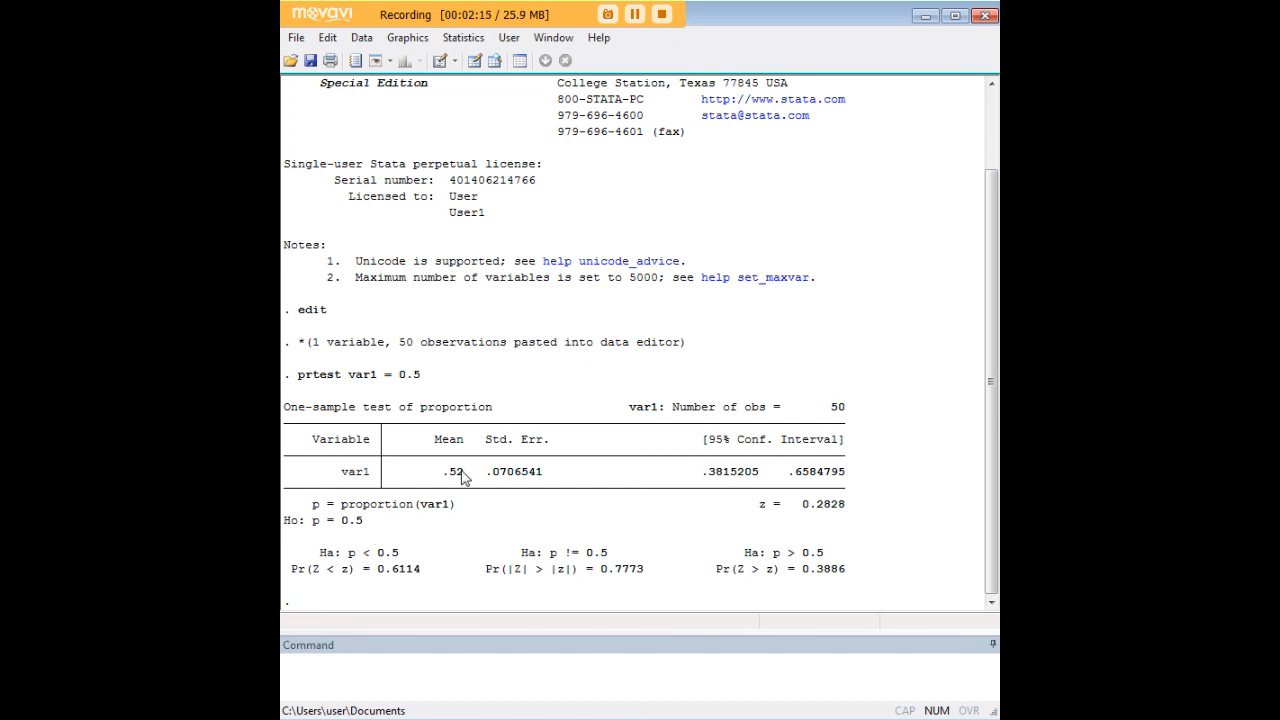
{"action": "double_click", "coordinate": [450, 472]}
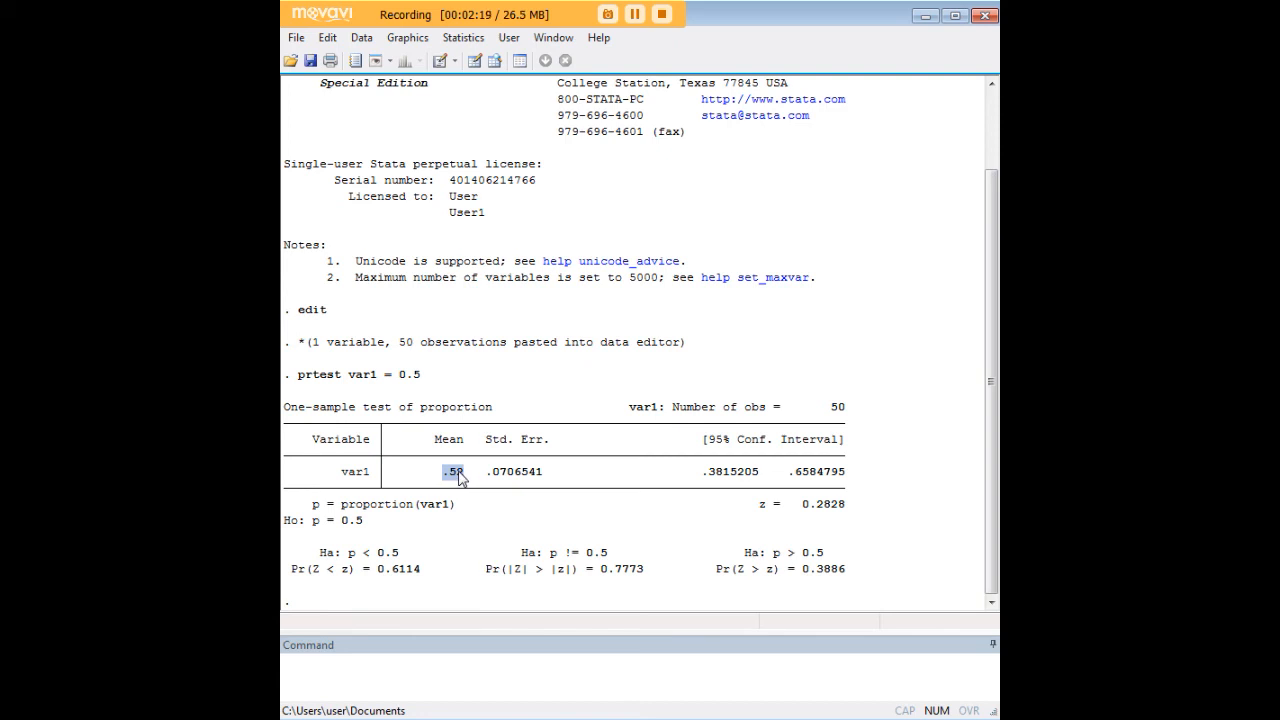
{"action": "mouse_move", "coordinate": [404, 558]}
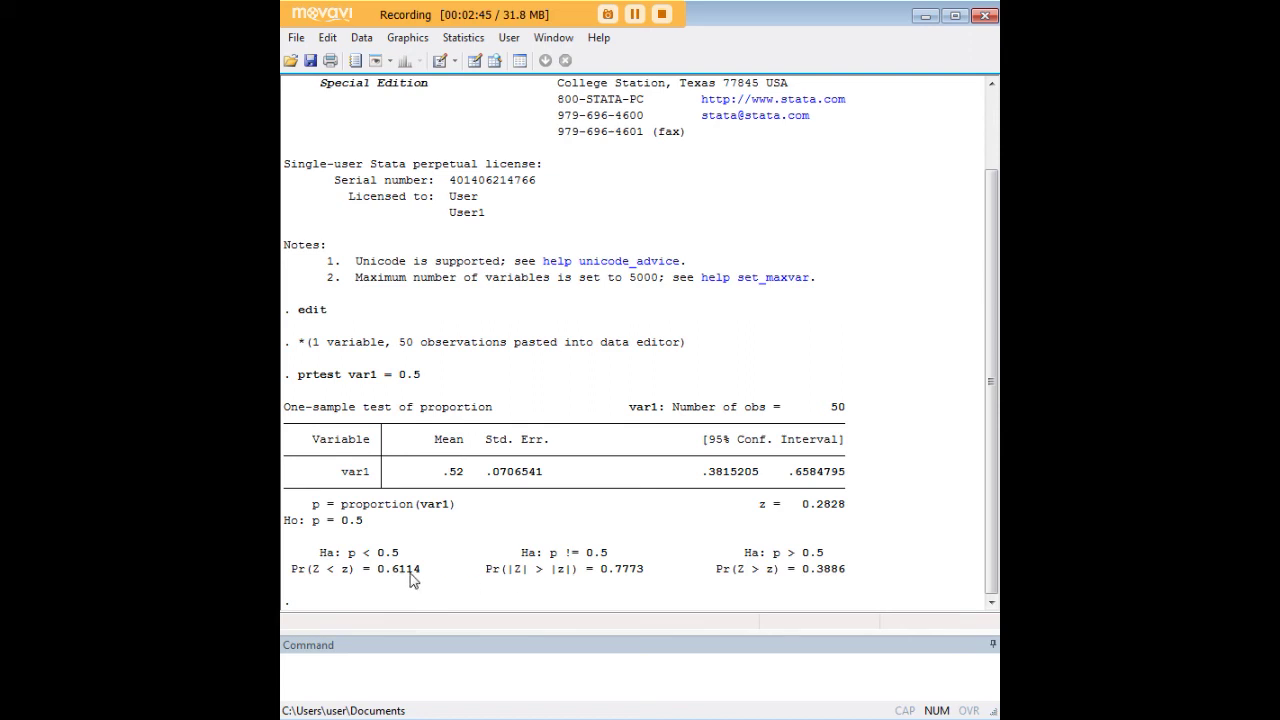
{"action": "mouse_move", "coordinate": [752, 572]}
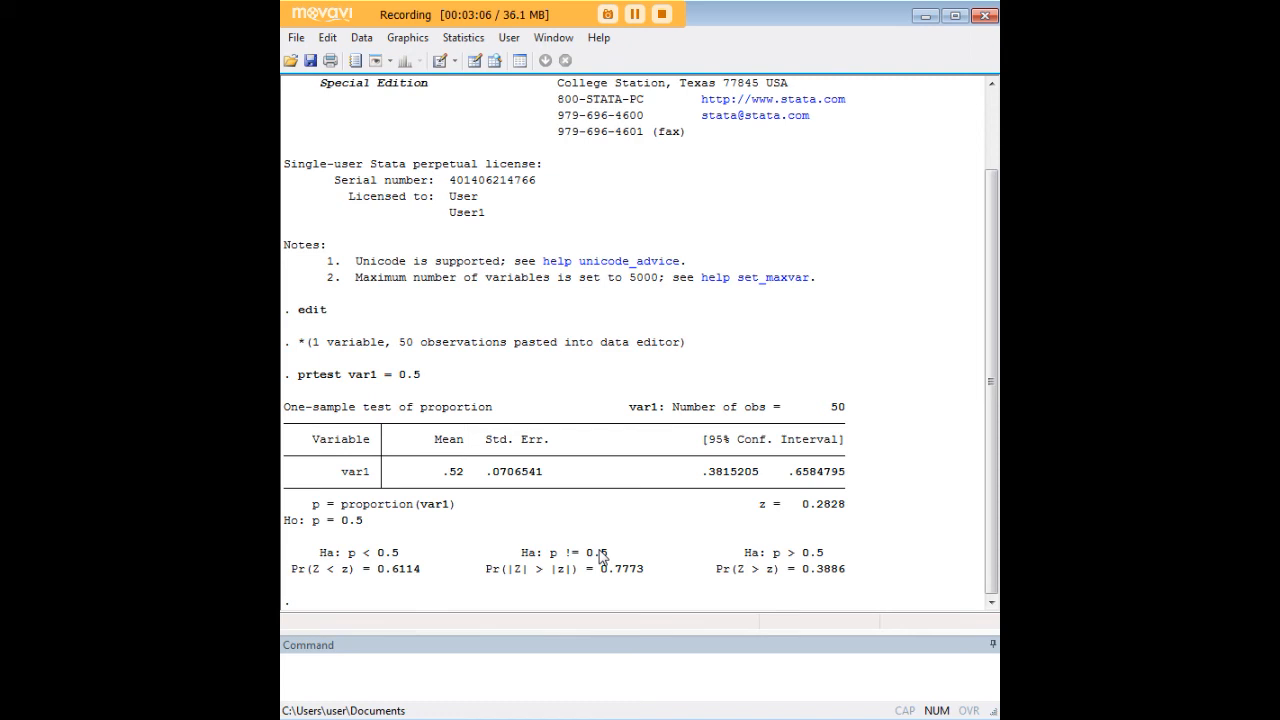
{"action": "mouse_move", "coordinate": [352, 380]}
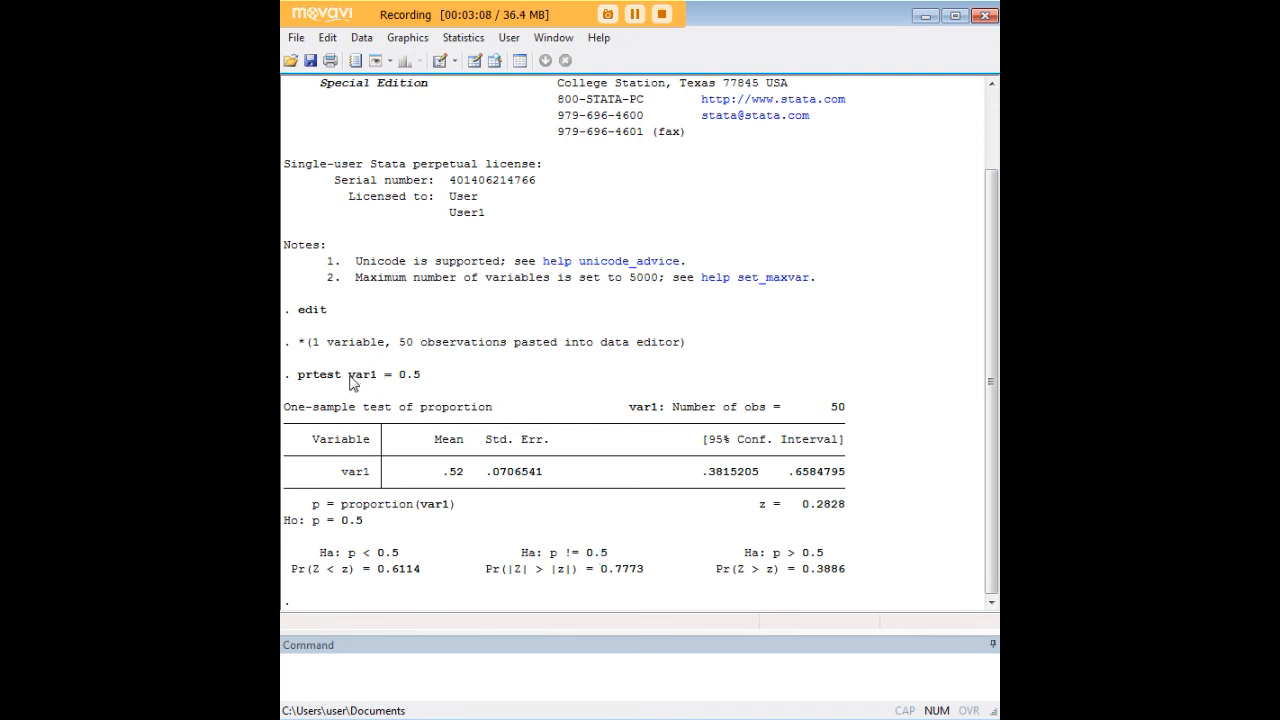